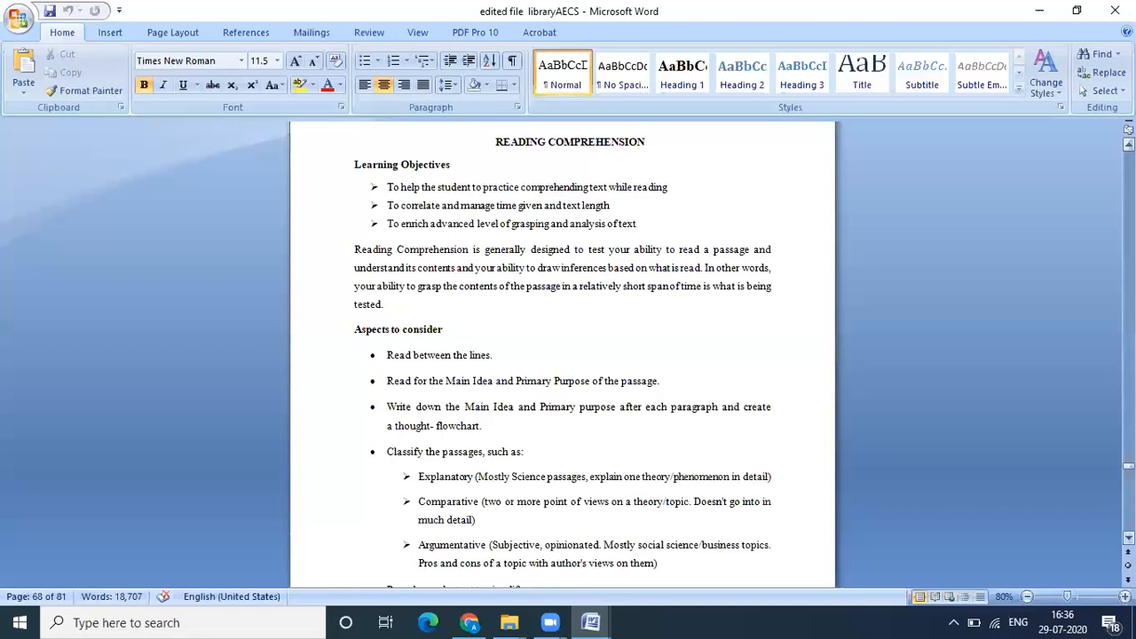
pyautogui.scroll(-3)
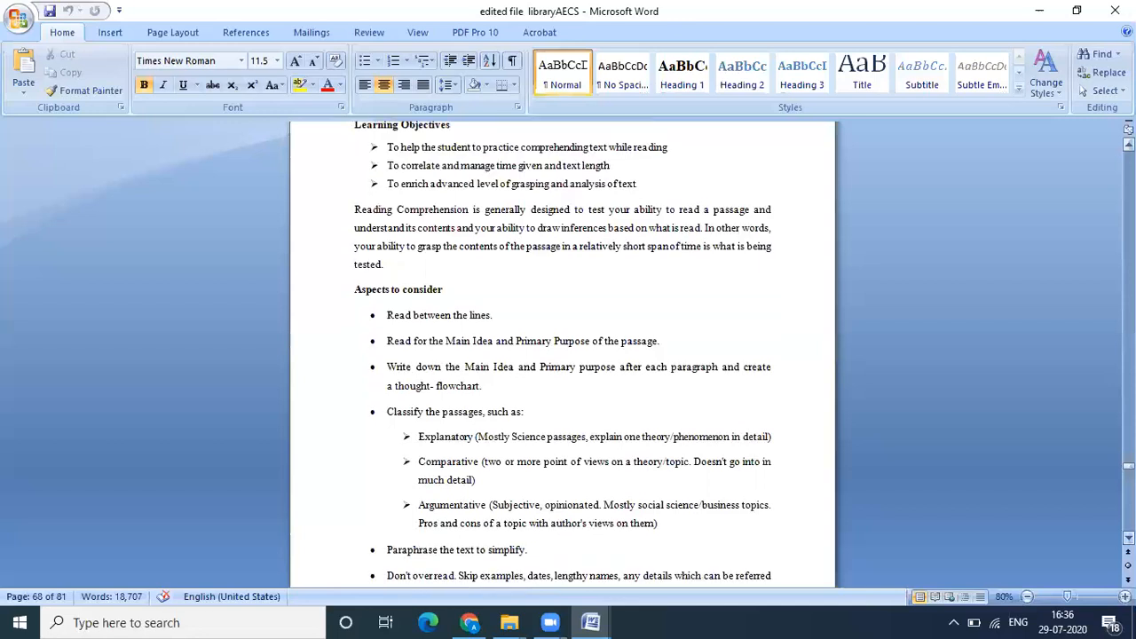
pyautogui.scroll(-3)
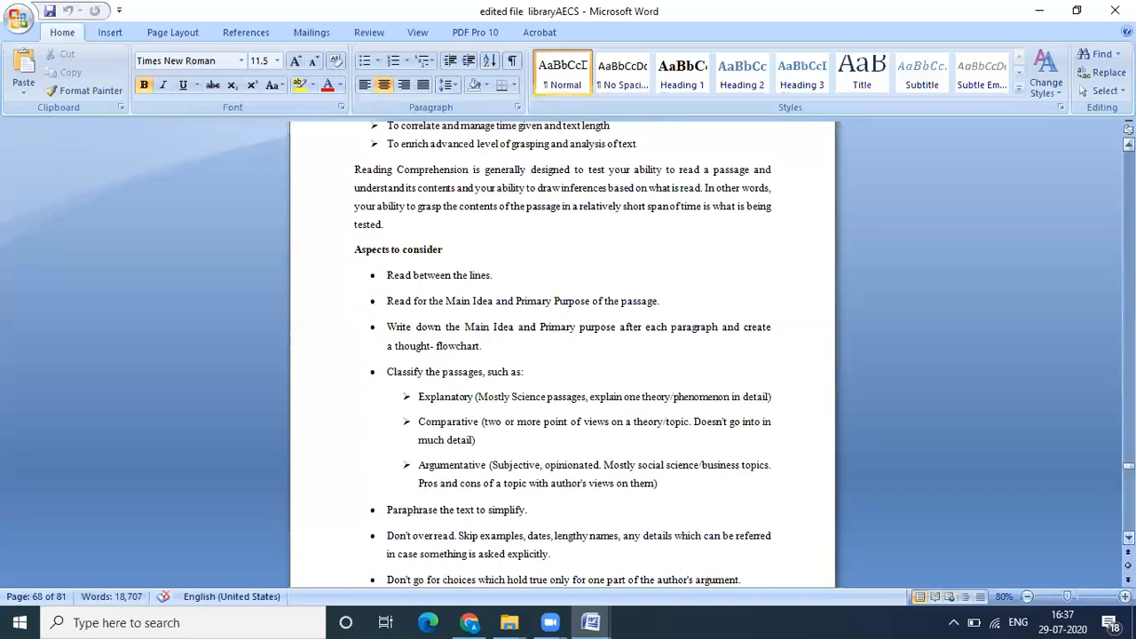
pyautogui.scroll(-3)
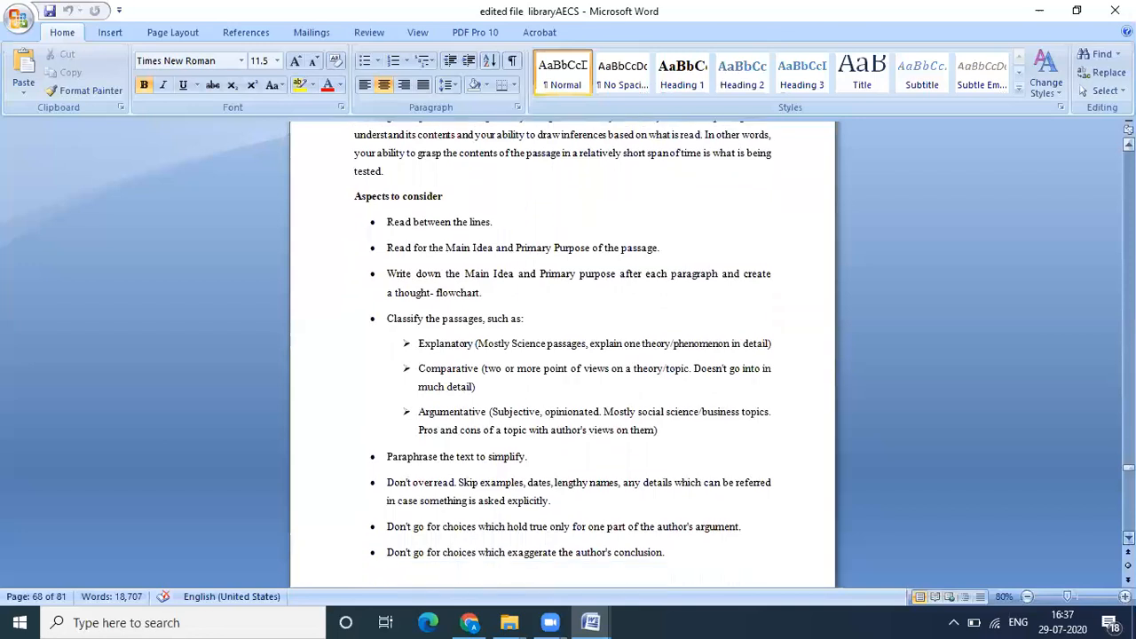
pyautogui.scroll(-3)
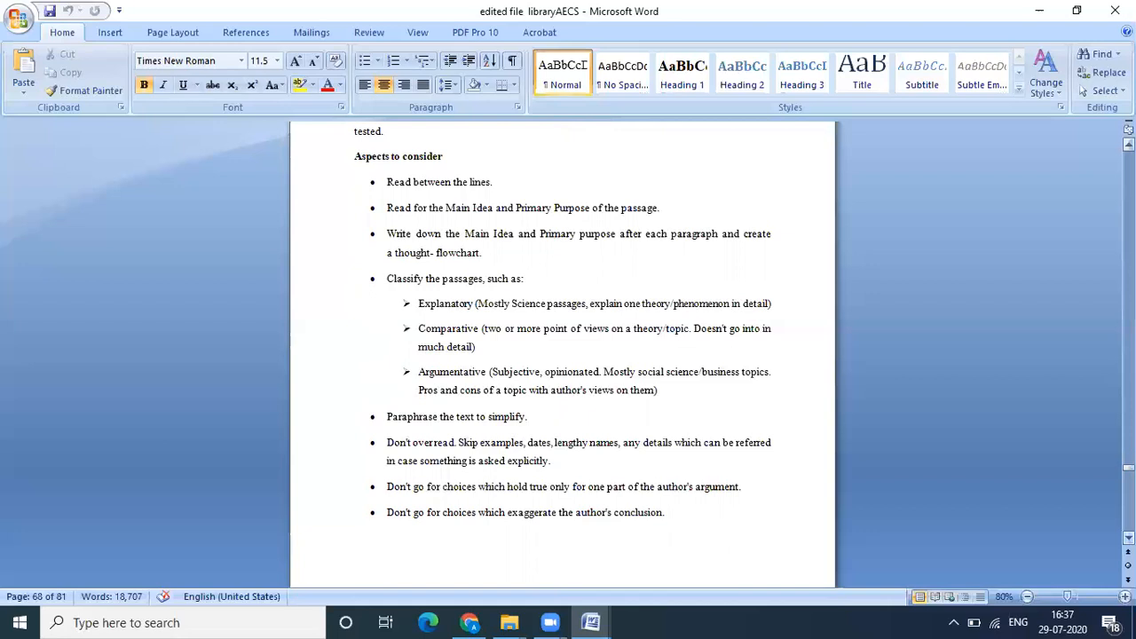
pyautogui.scroll(-3)
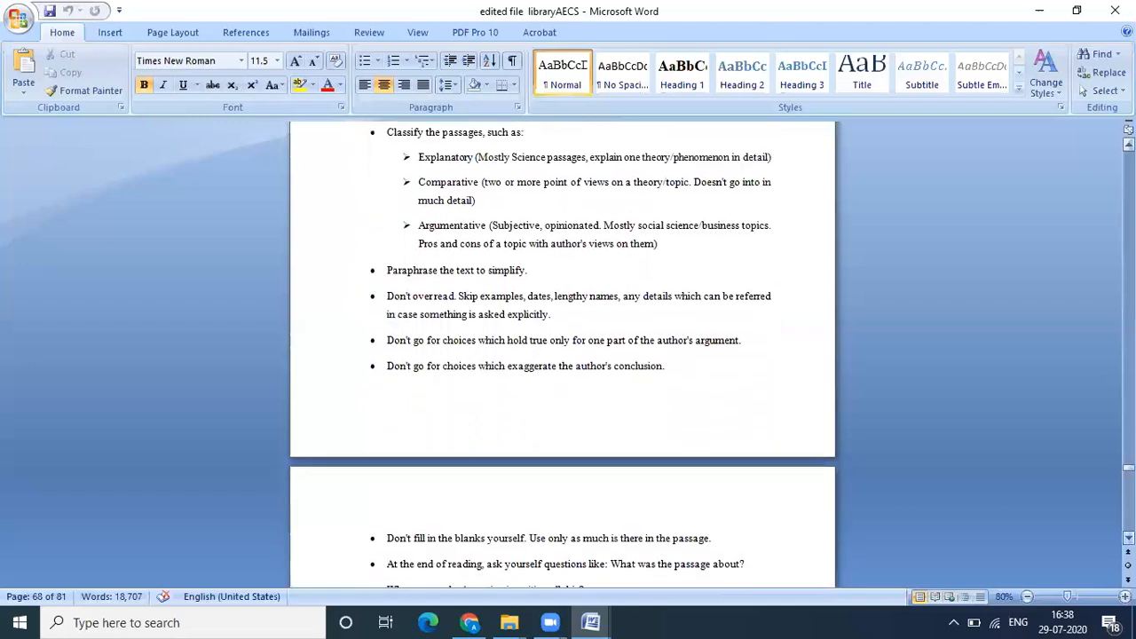
pyautogui.scroll(-3)
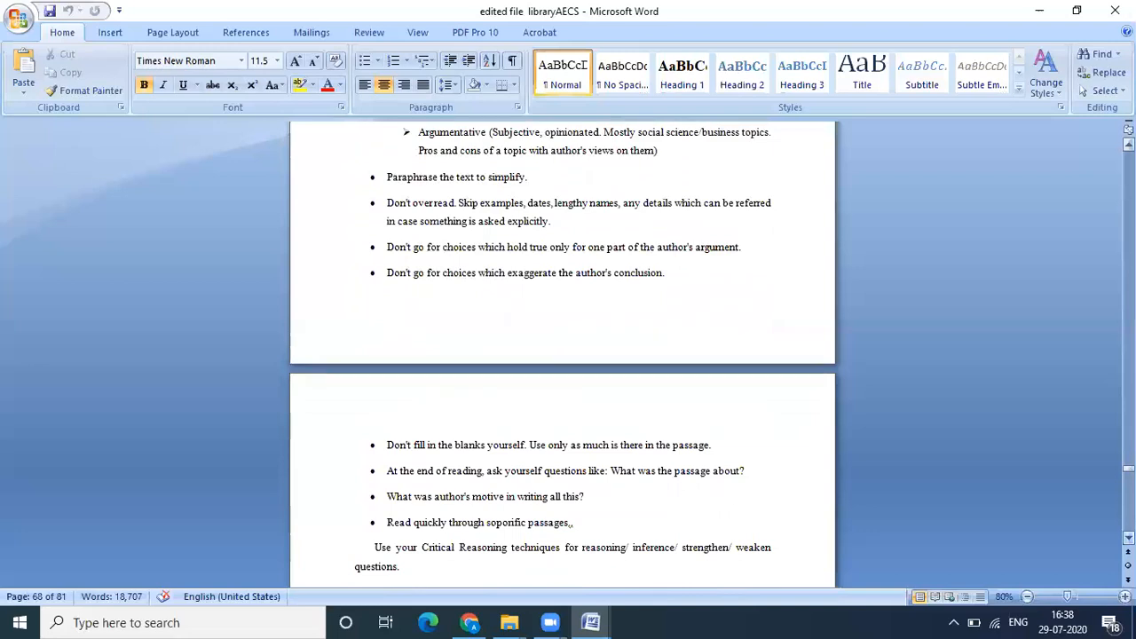
pyautogui.scroll(-3)
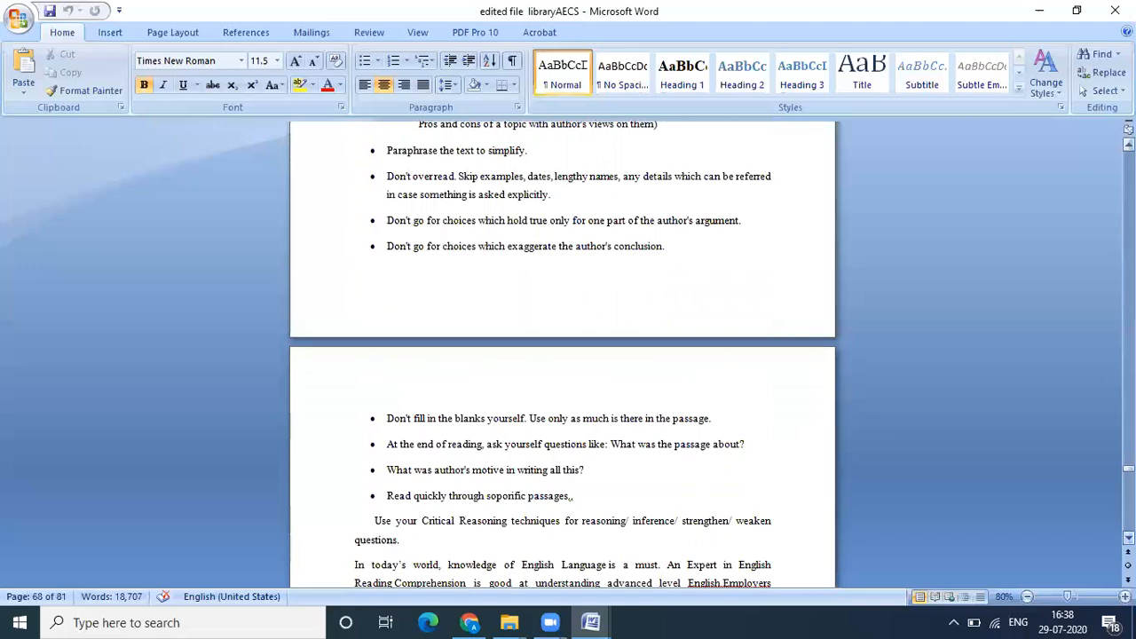
pyautogui.scroll(-3)
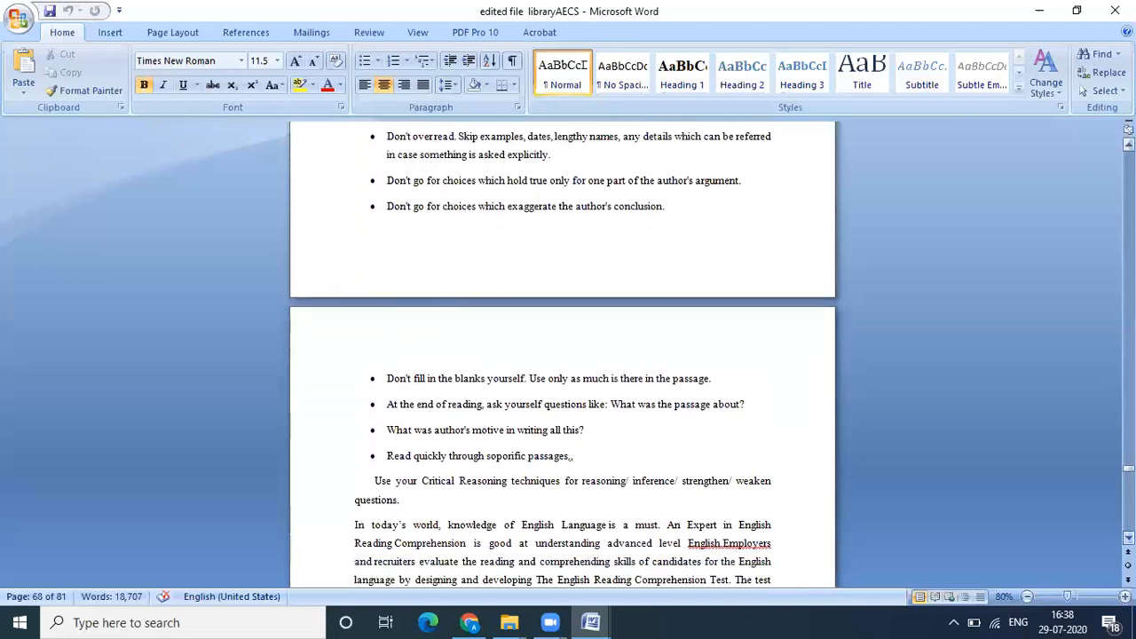
pyautogui.scroll(-3)
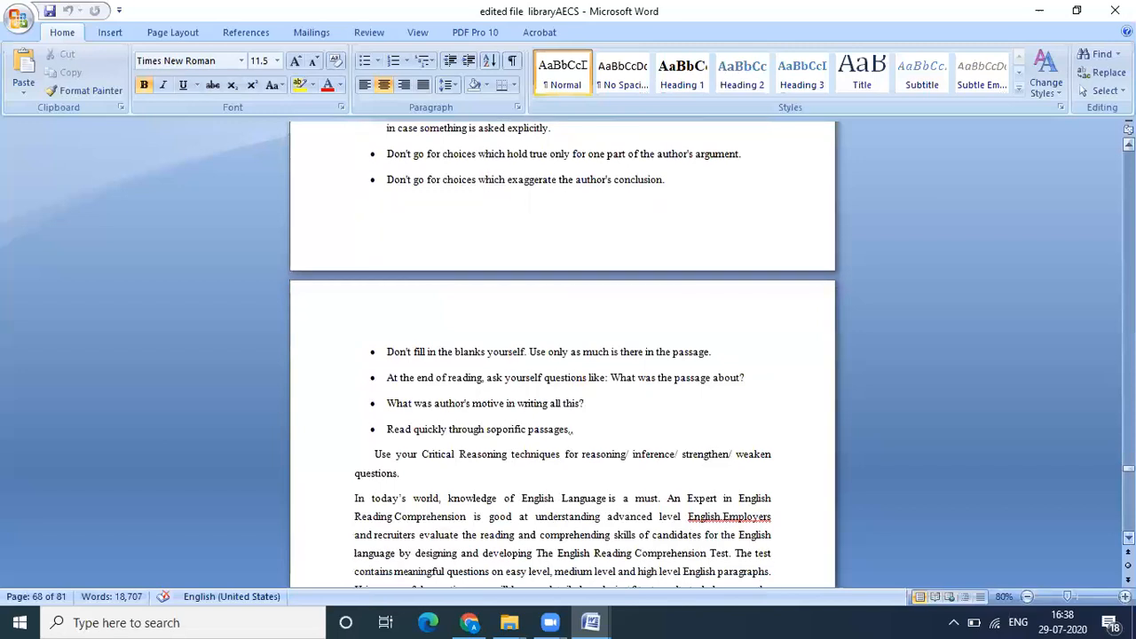
pyautogui.scroll(-3)
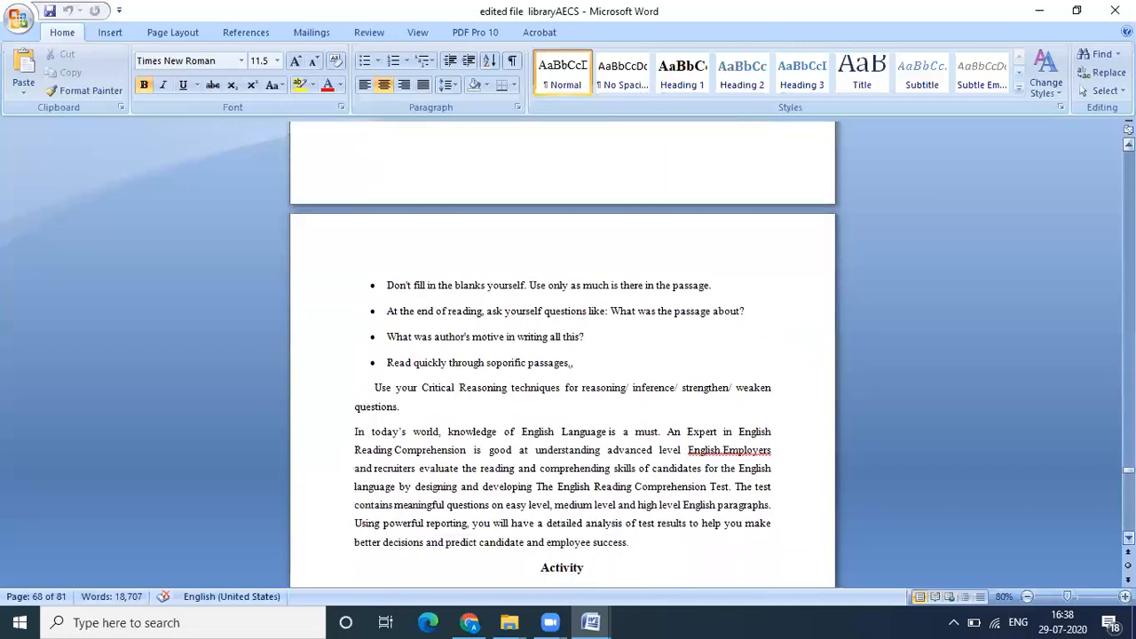
pyautogui.scroll(-3)
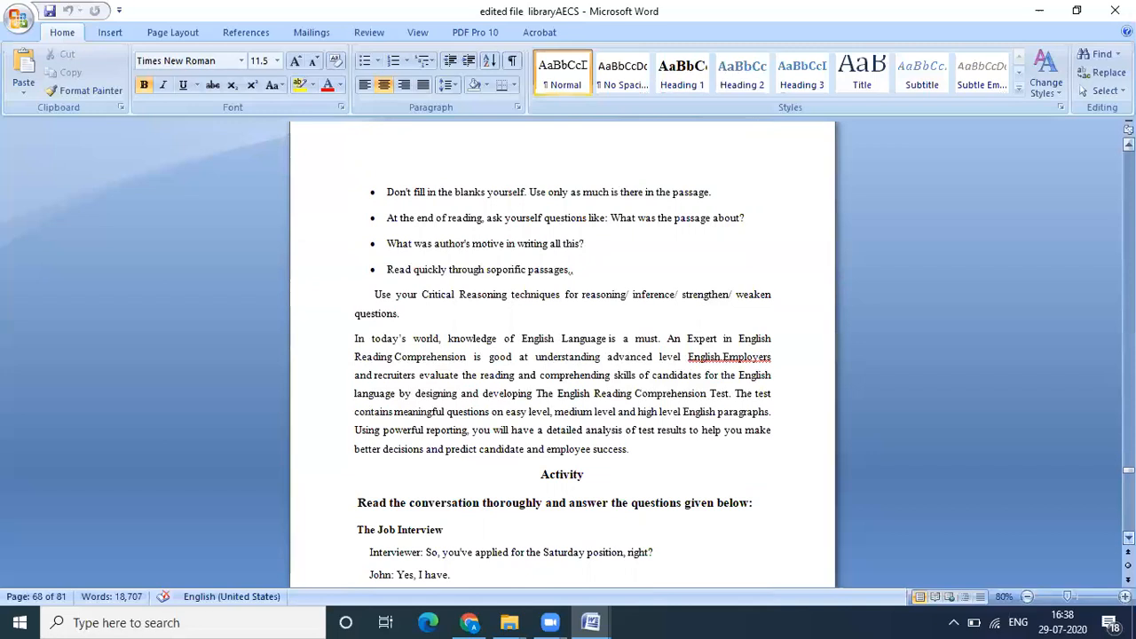
pyautogui.scroll(-3)
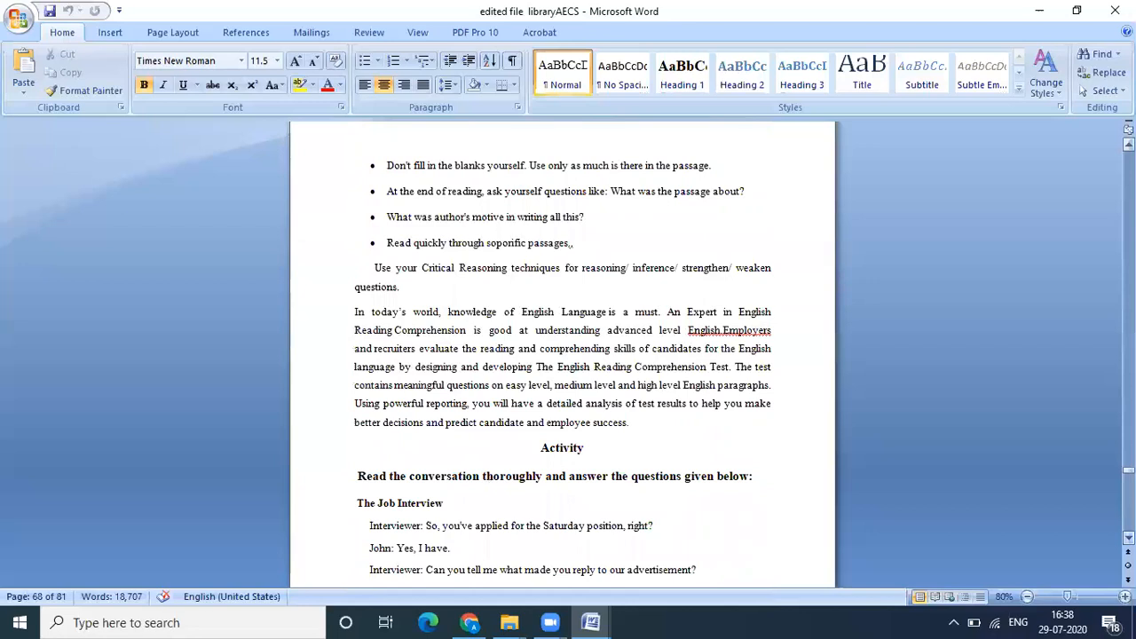
pyautogui.scroll(-3)
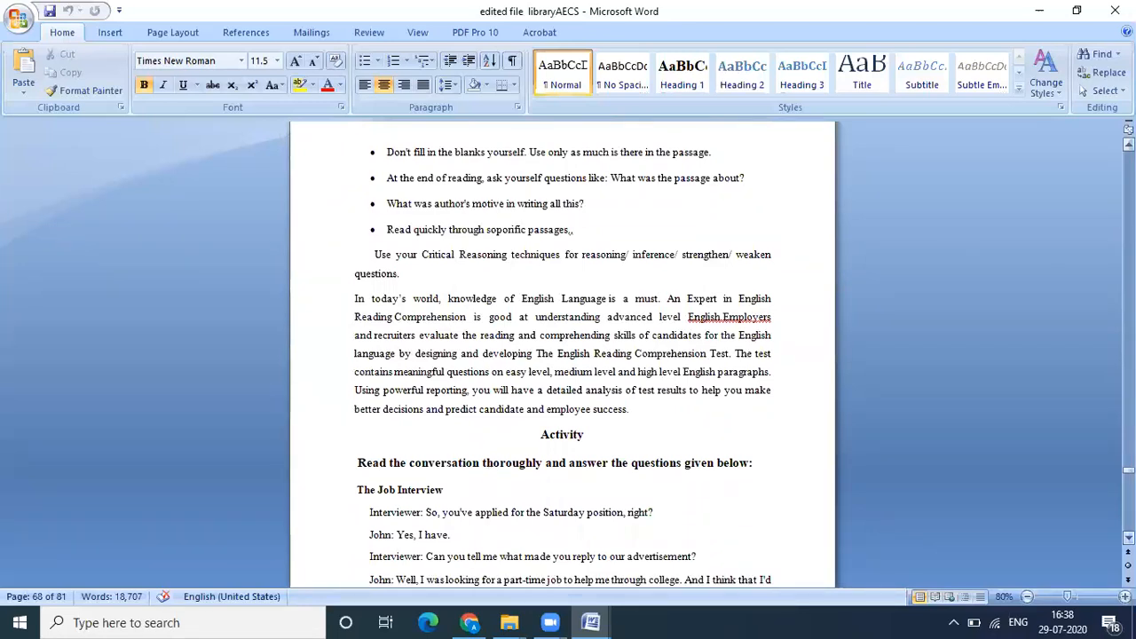
pyautogui.scroll(-3)
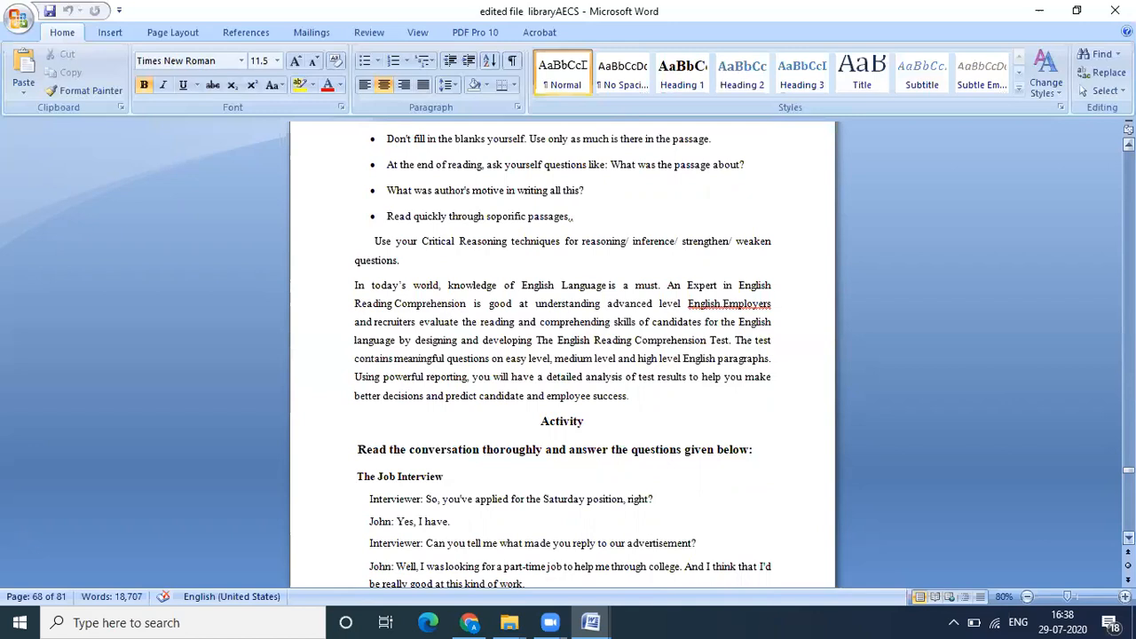
pyautogui.scroll(-3)
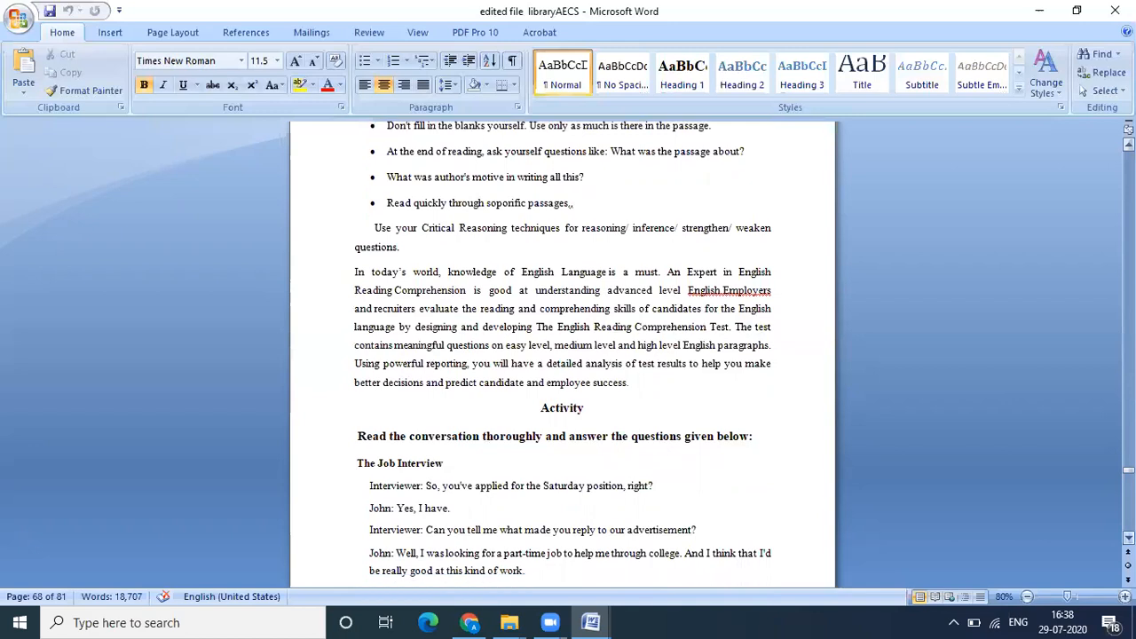
pyautogui.scroll(-3)
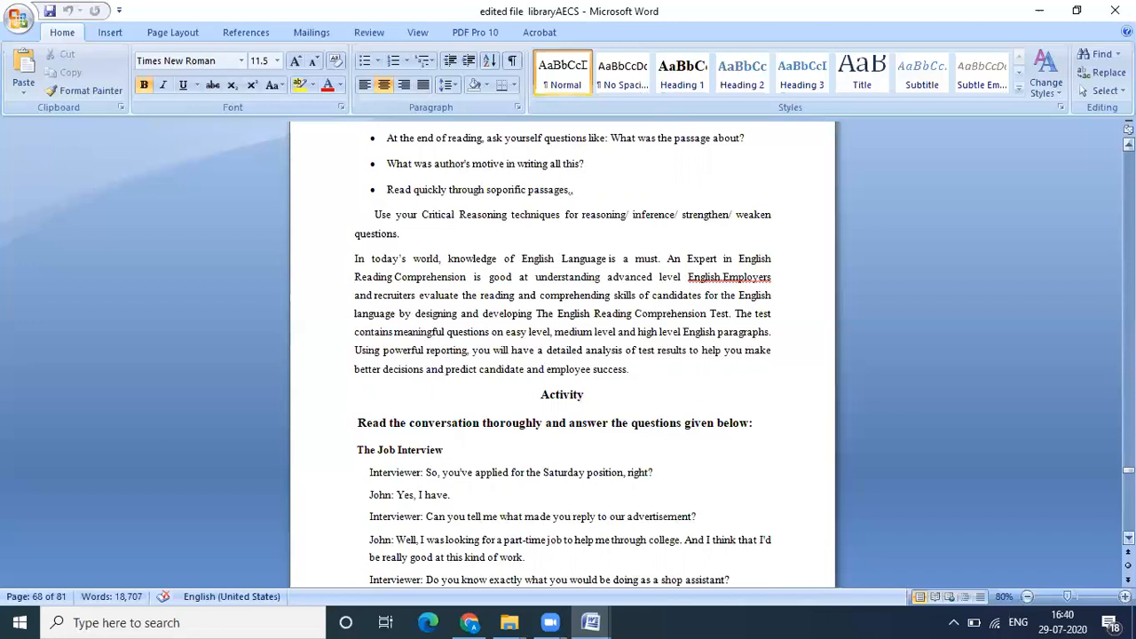
pyautogui.scroll(-3)
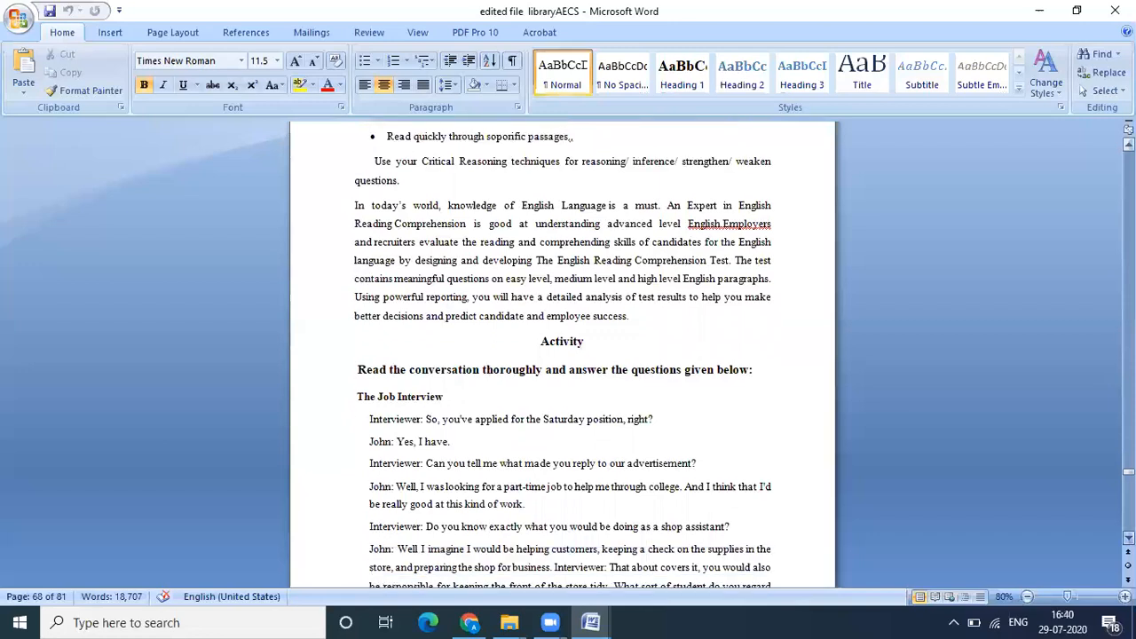
pyautogui.scroll(-3)
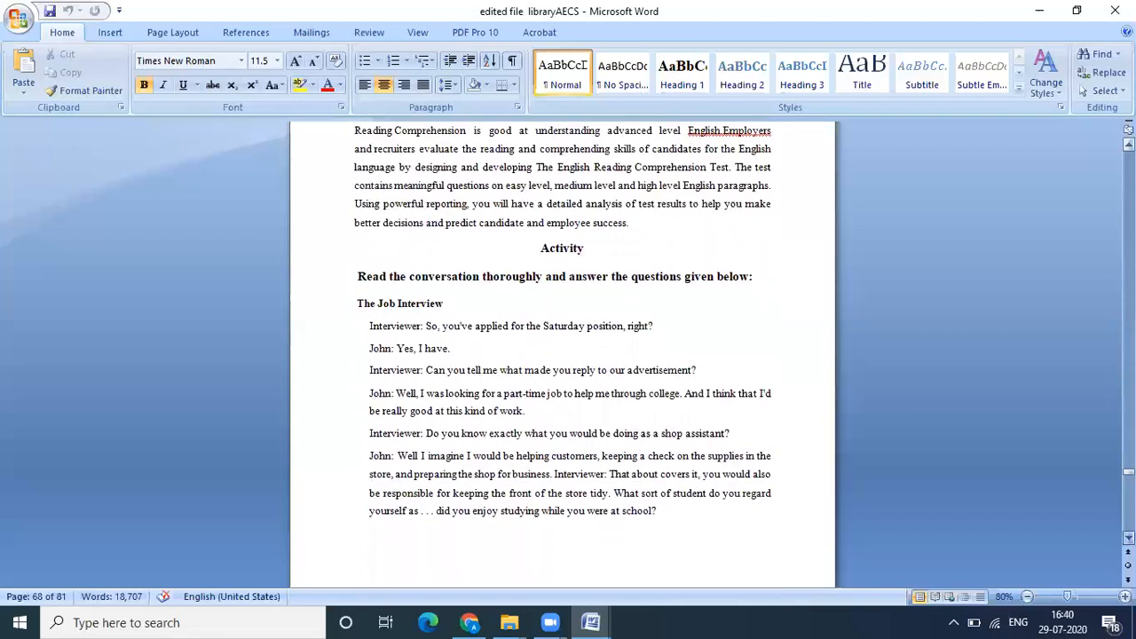
pyautogui.scroll(-3)
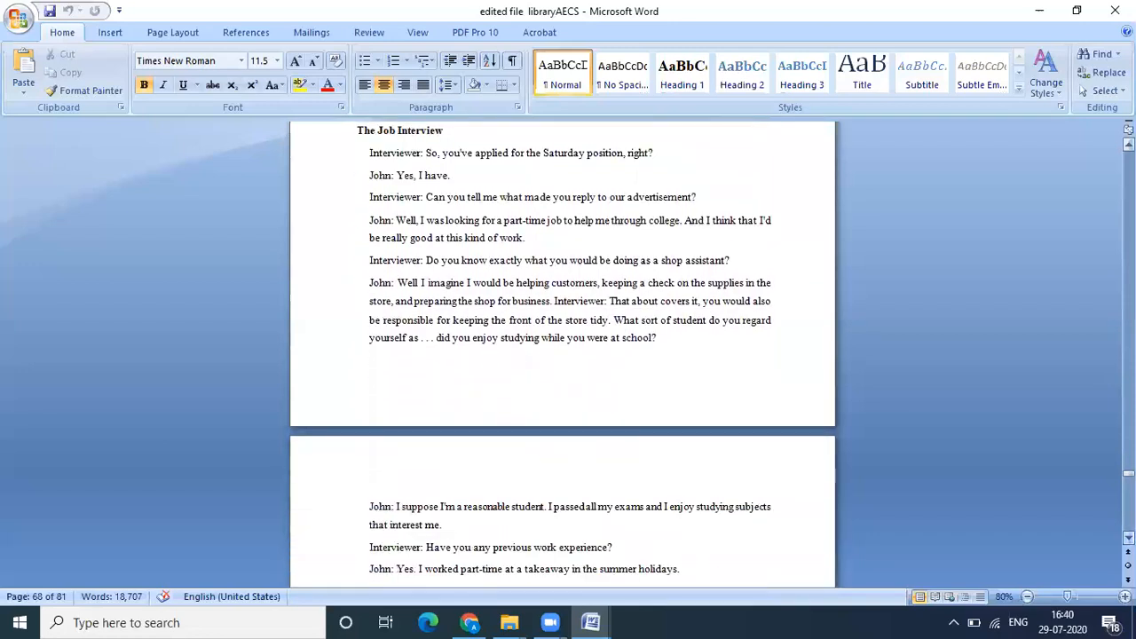
pyautogui.scroll(-3)
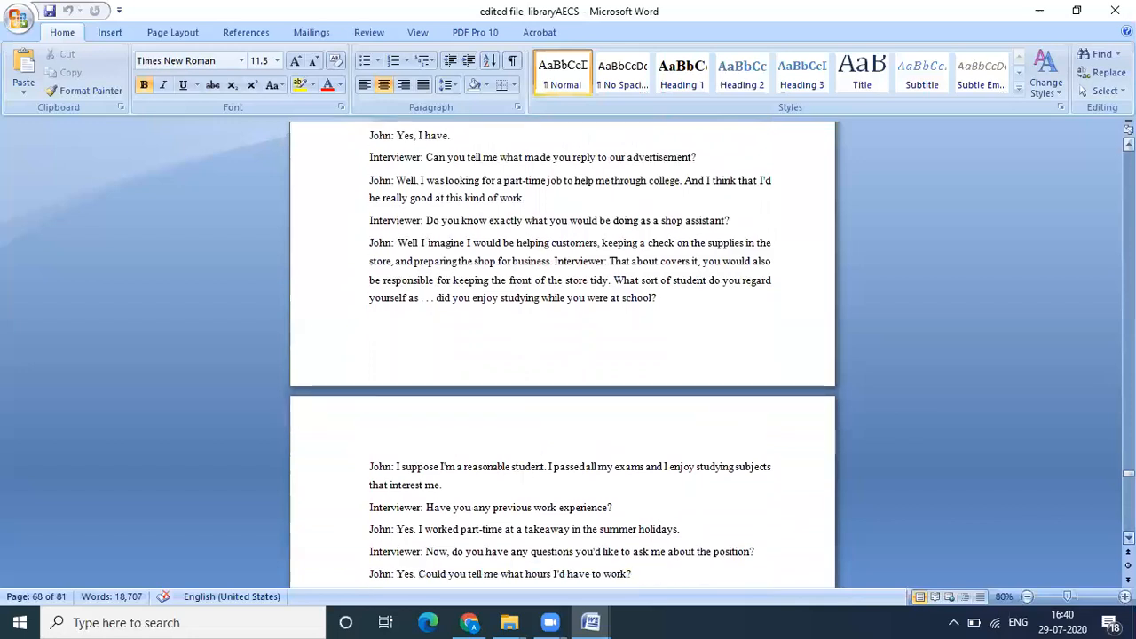
pyautogui.scroll(-3)
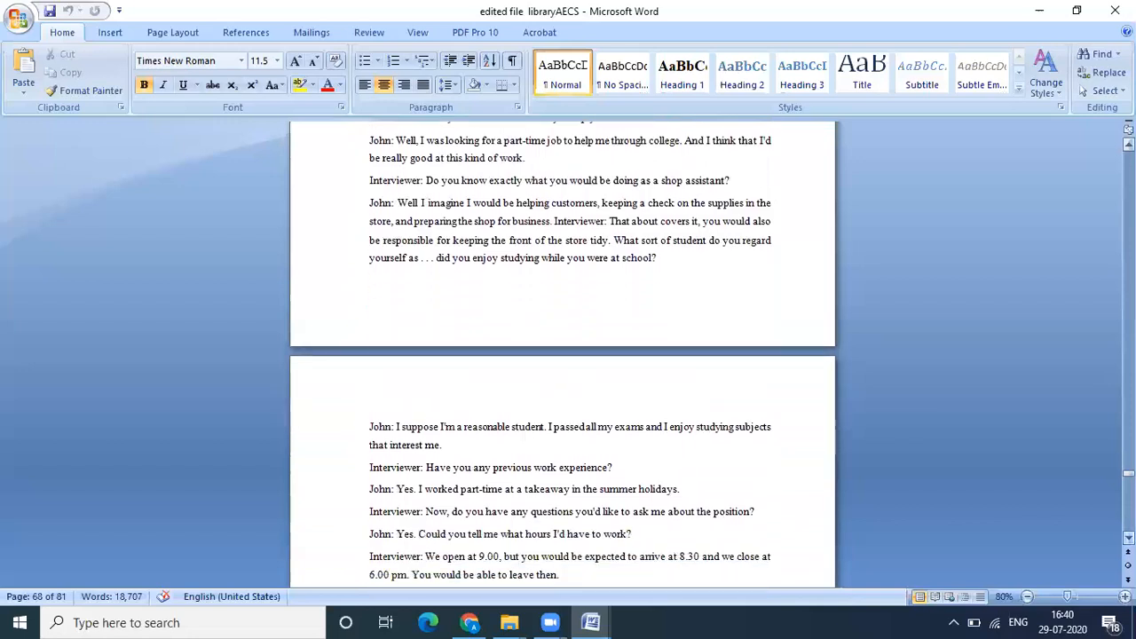
pyautogui.scroll(-3)
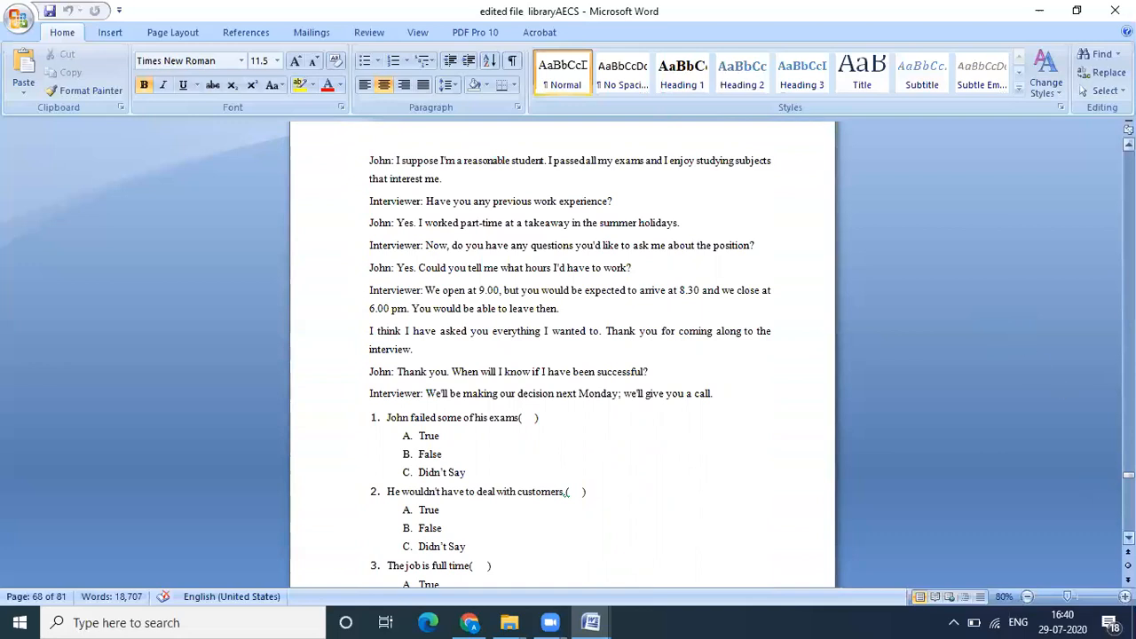
pyautogui.scroll(-3)
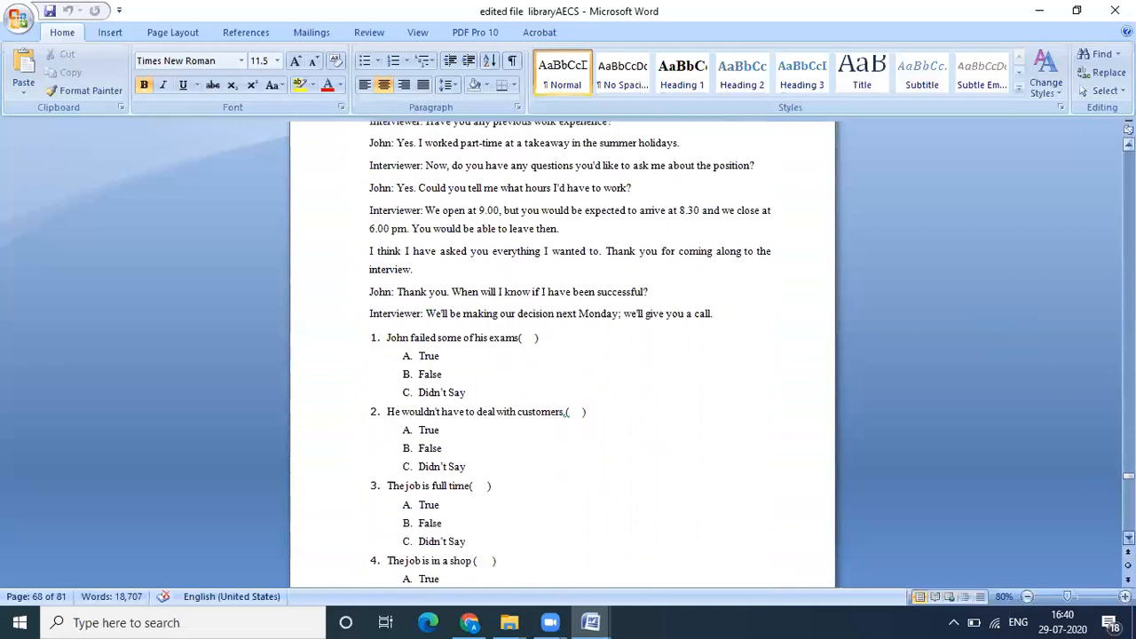
pyautogui.scroll(-3)
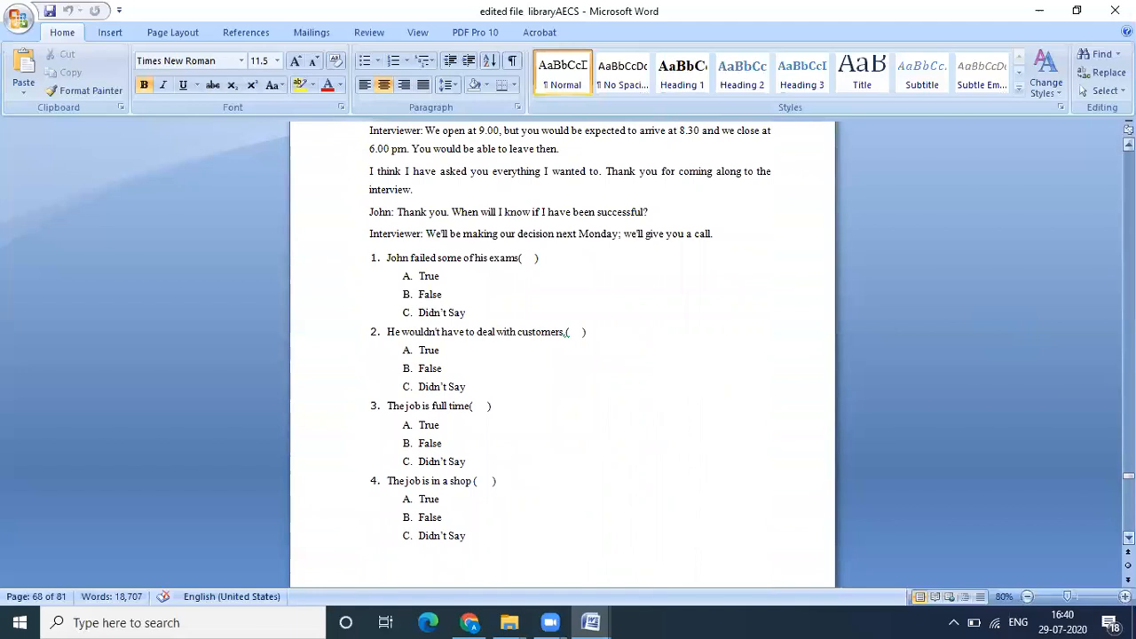